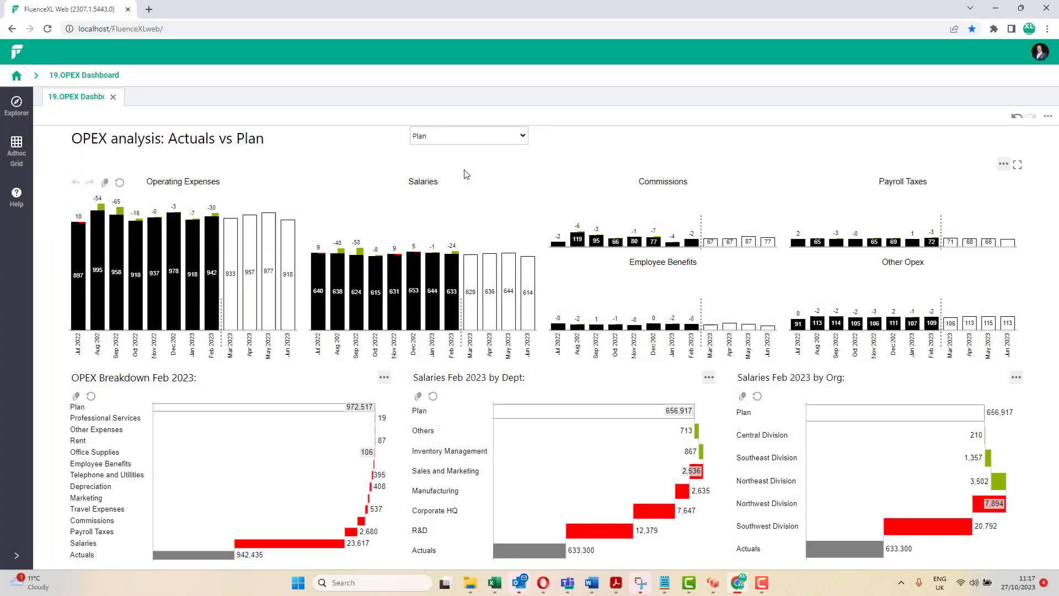
Switch the OPEX comparison scenario to Forecast and drill the December Salaries bar into breakdowns.
{"action": "left_click", "coordinate": [467, 135]}
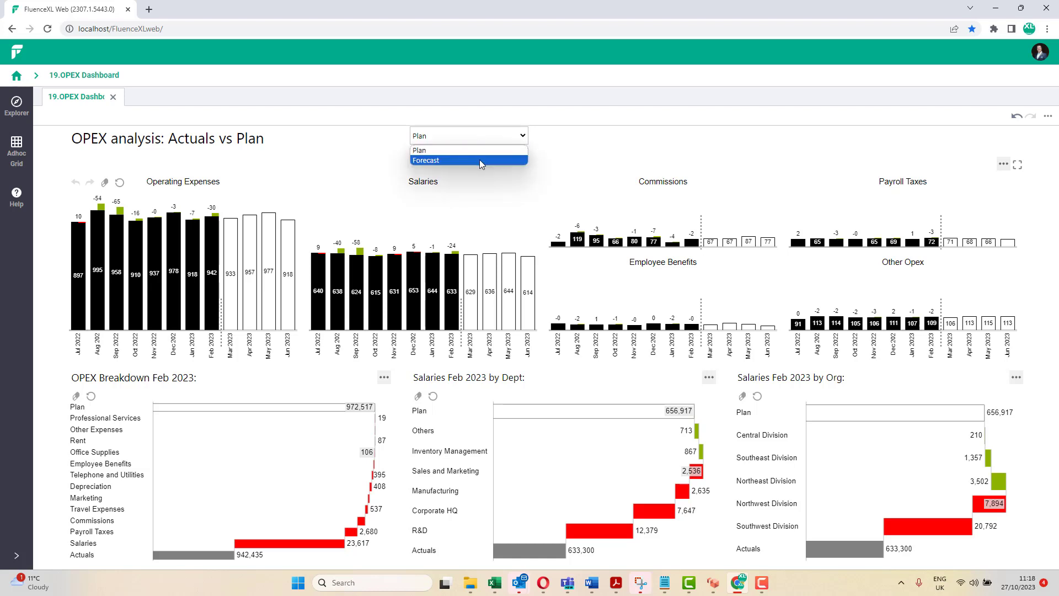
{"action": "left_click", "coordinate": [425, 159]}
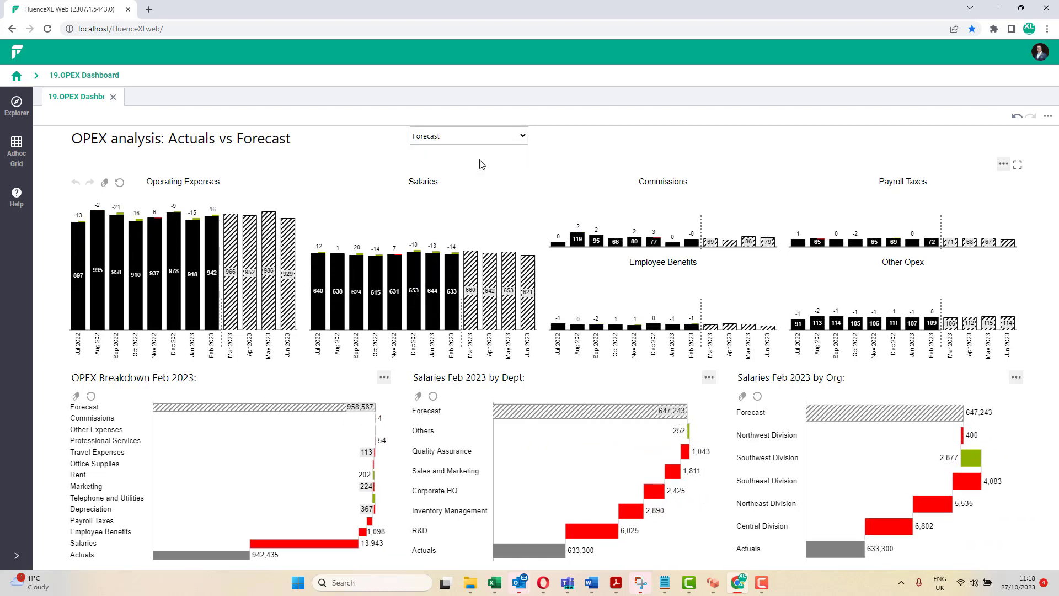
{"action": "mouse_move", "coordinate": [375, 275]}
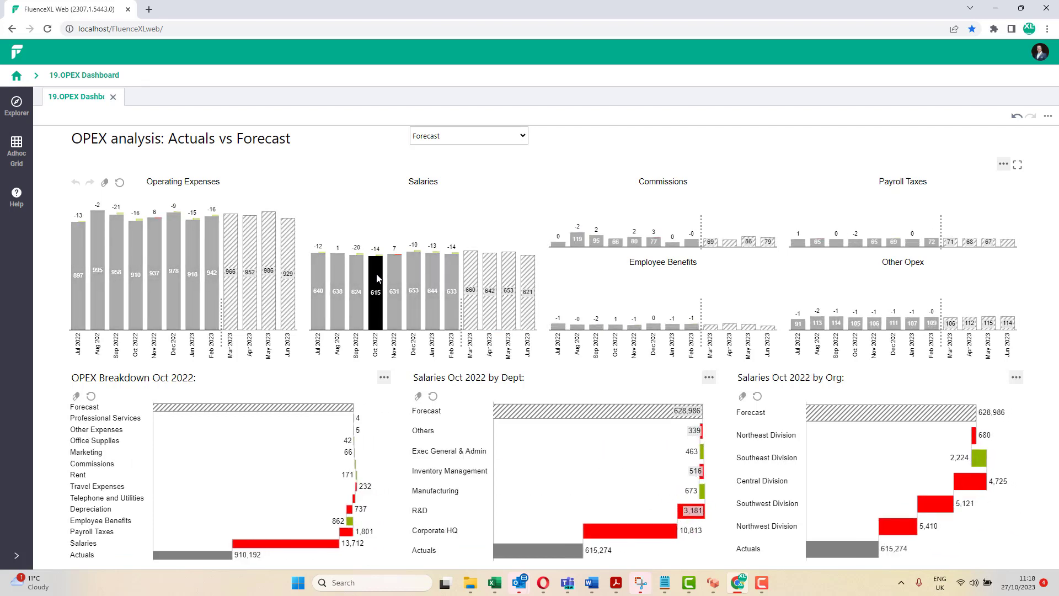
{"action": "mouse_move", "coordinate": [414, 290]}
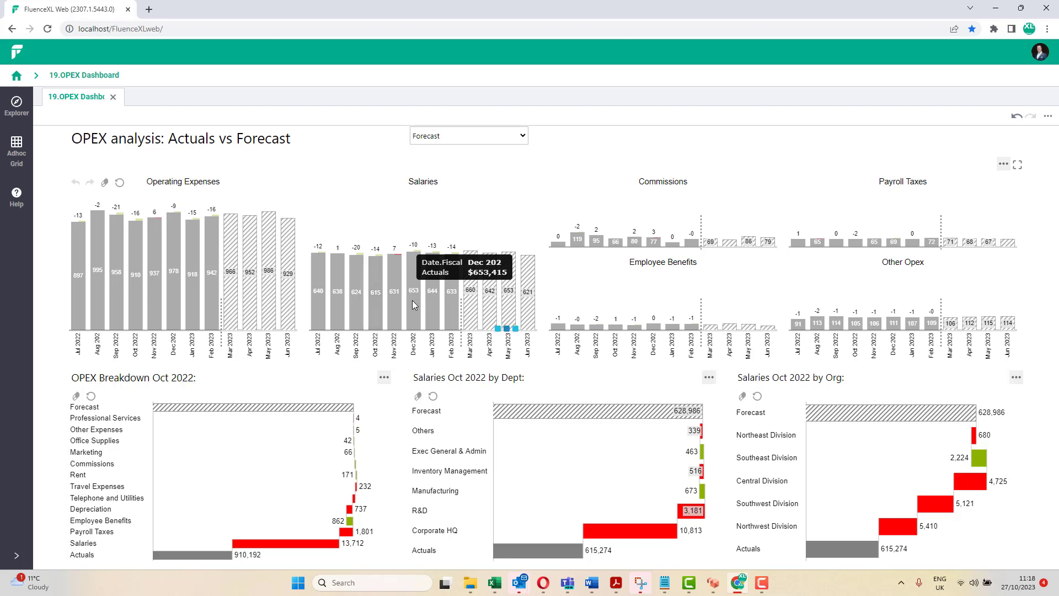
{"action": "left_click", "coordinate": [413, 290]}
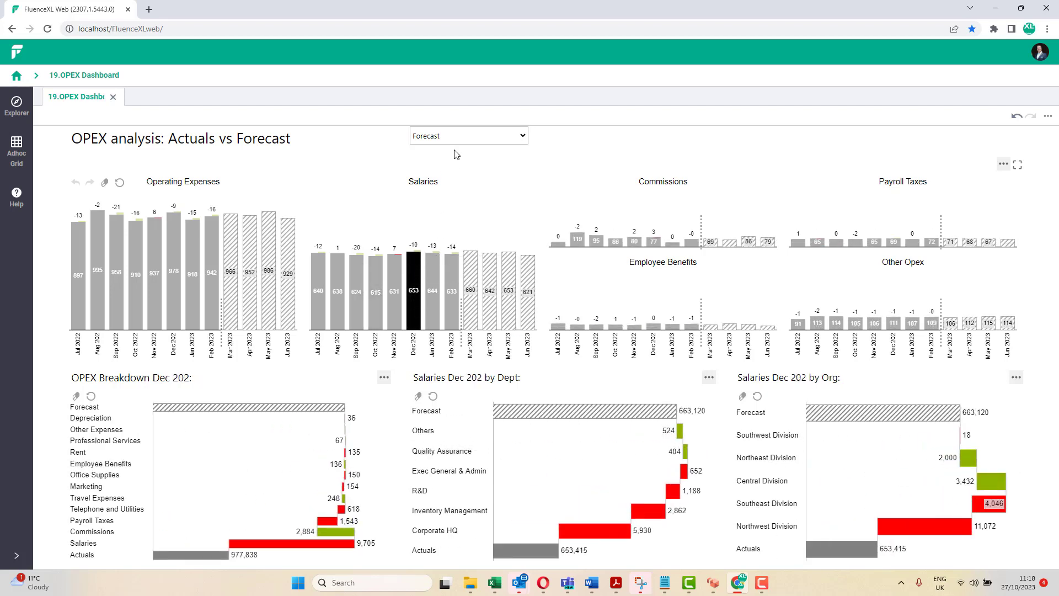
{"action": "left_click", "coordinate": [468, 135]}
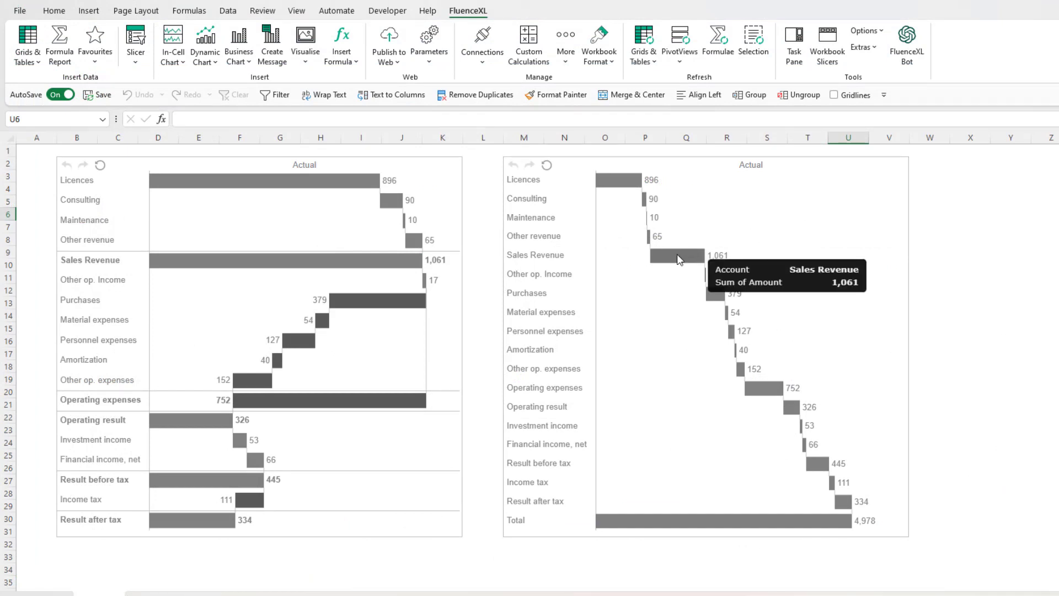
Insert a FluenceXL Dynamic Chart with Scenario in Filters and Year in Columns.
{"action": "right_click", "coordinate": [655, 255]}
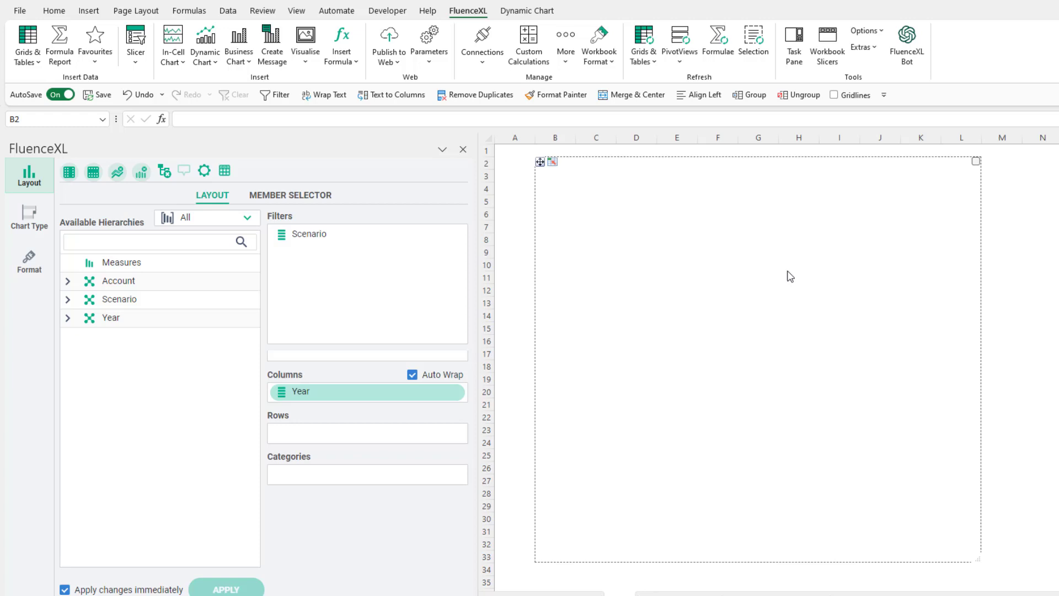
{"action": "mouse_move", "coordinate": [248, 280]}
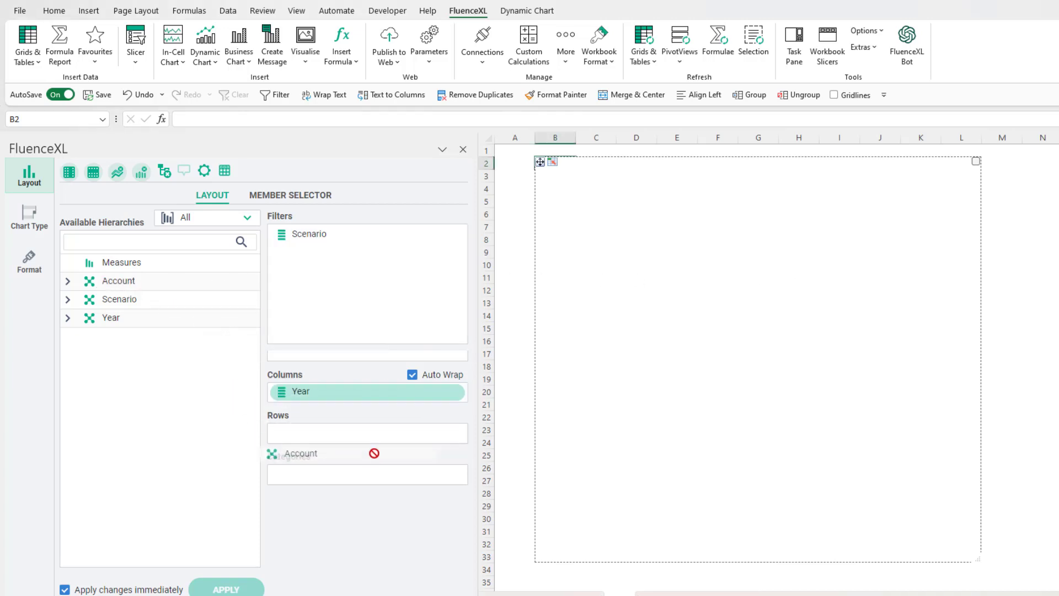
Load the saved '19. Waterfall accounts' member list into Account via the Member Selector.
{"action": "left_click", "coordinate": [290, 195]}
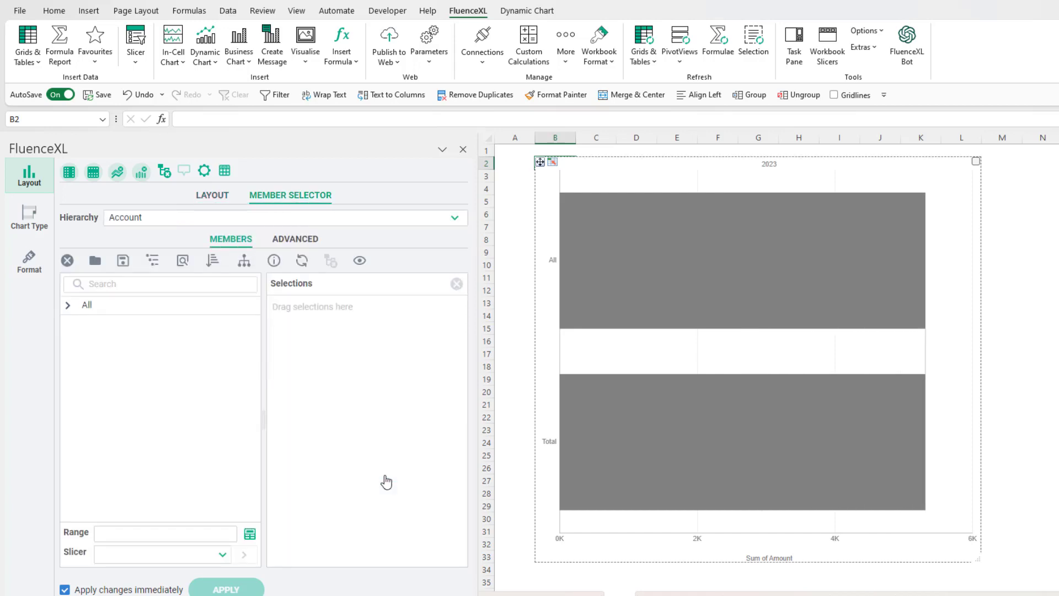
{"action": "left_click", "coordinate": [67, 305]}
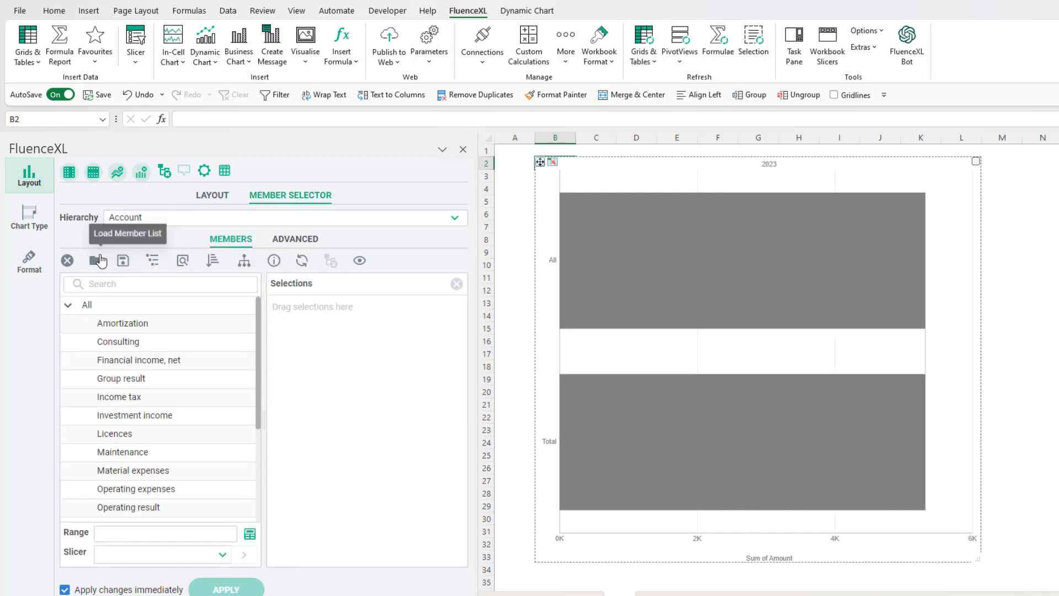
{"action": "left_click", "coordinate": [122, 260]}
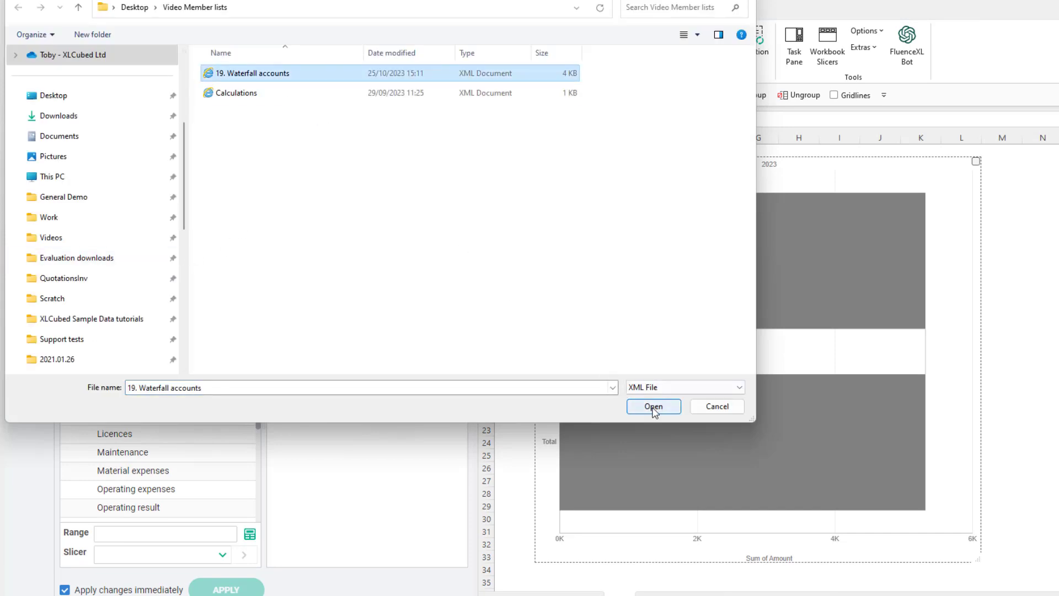
{"action": "left_click", "coordinate": [651, 406]}
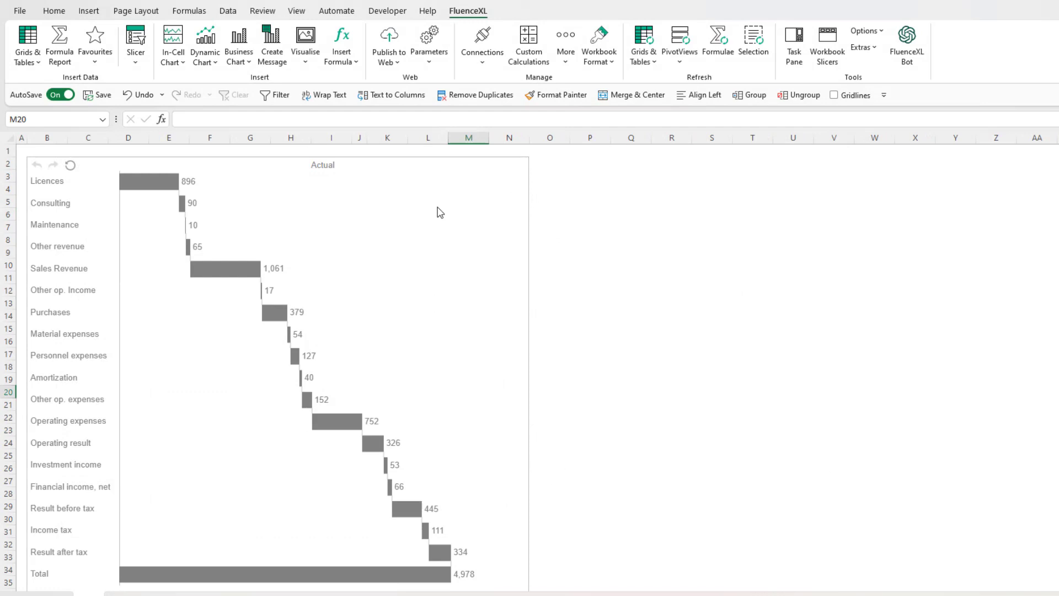
Define an Actual rule on the Scenario hierarchy, member Actual, matched by Caption.
{"action": "left_click", "coordinate": [239, 44]}
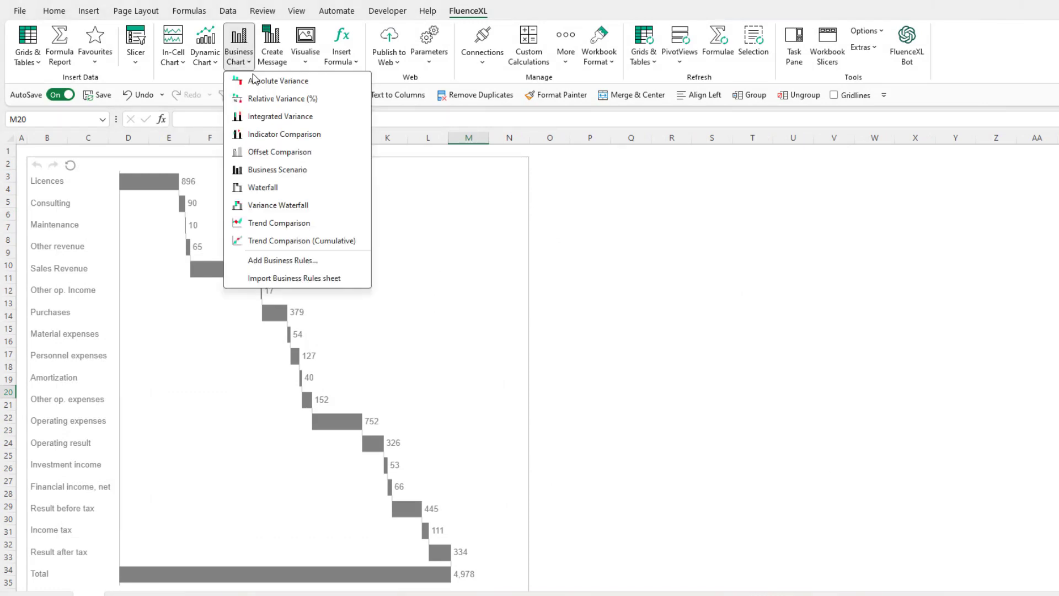
{"action": "mouse_move", "coordinate": [282, 260]}
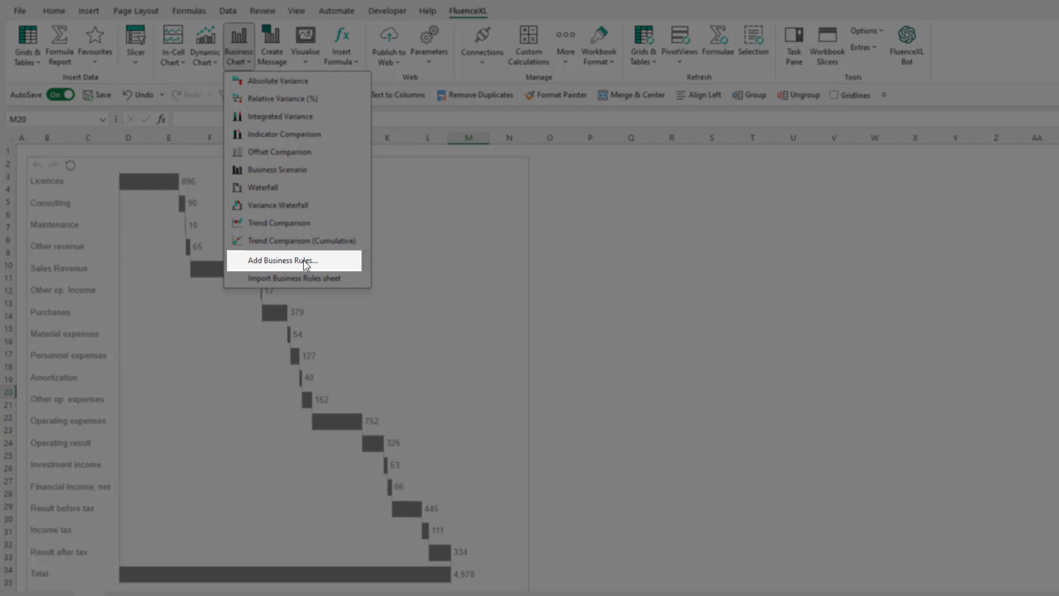
{"action": "left_click", "coordinate": [282, 261]}
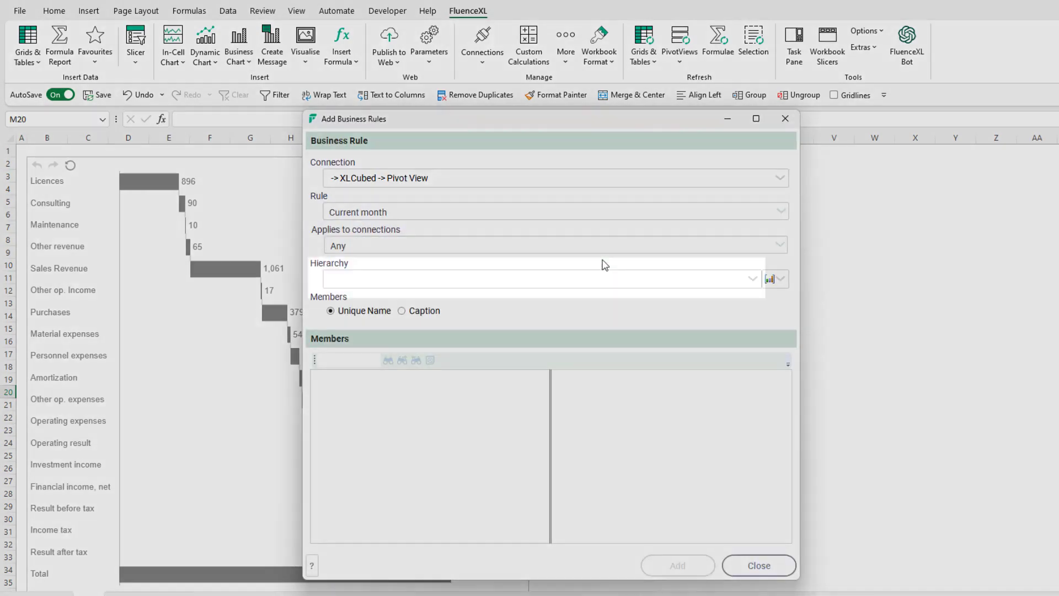
{"action": "left_click", "coordinate": [553, 212]}
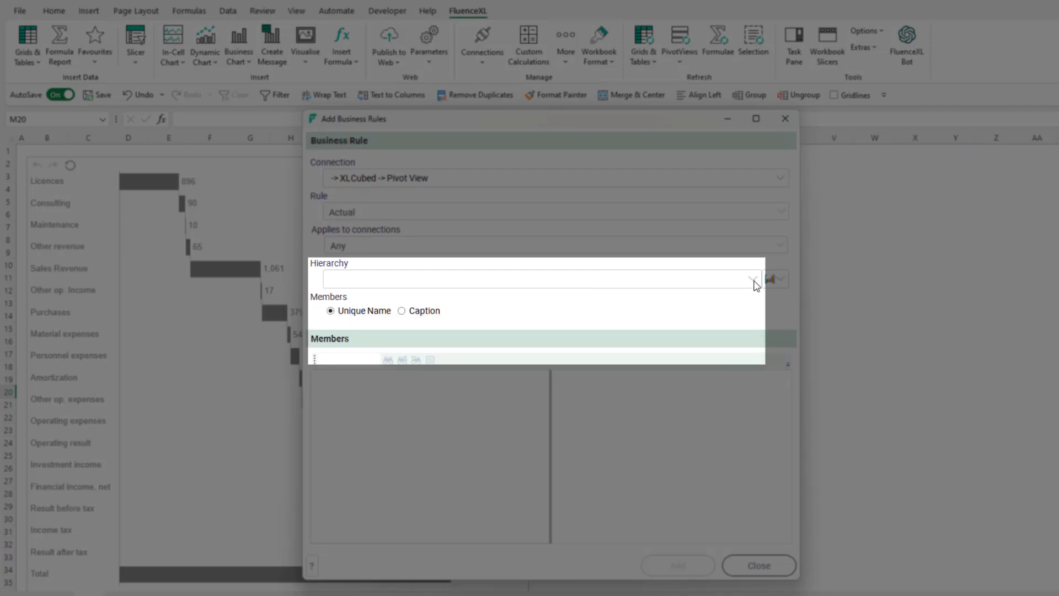
{"action": "left_click", "coordinate": [751, 278]}
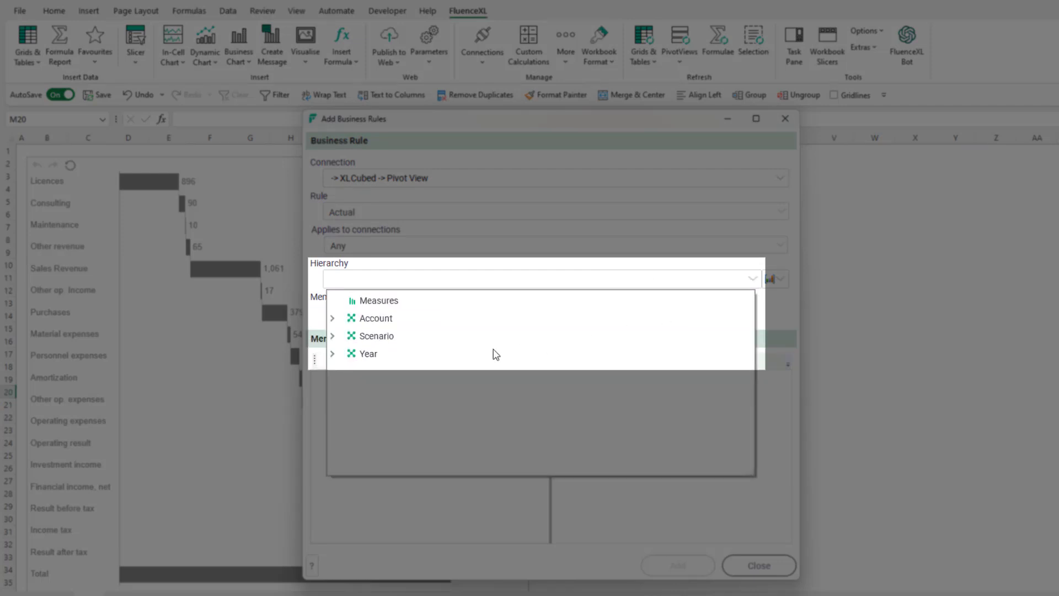
{"action": "left_click", "coordinate": [377, 335]}
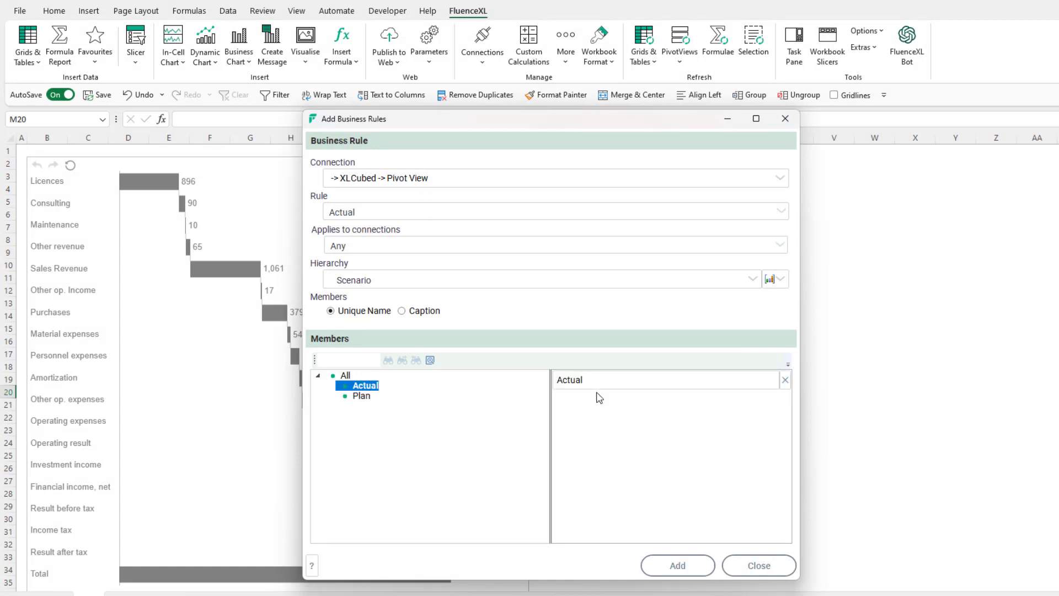
{"action": "left_click", "coordinate": [401, 311]}
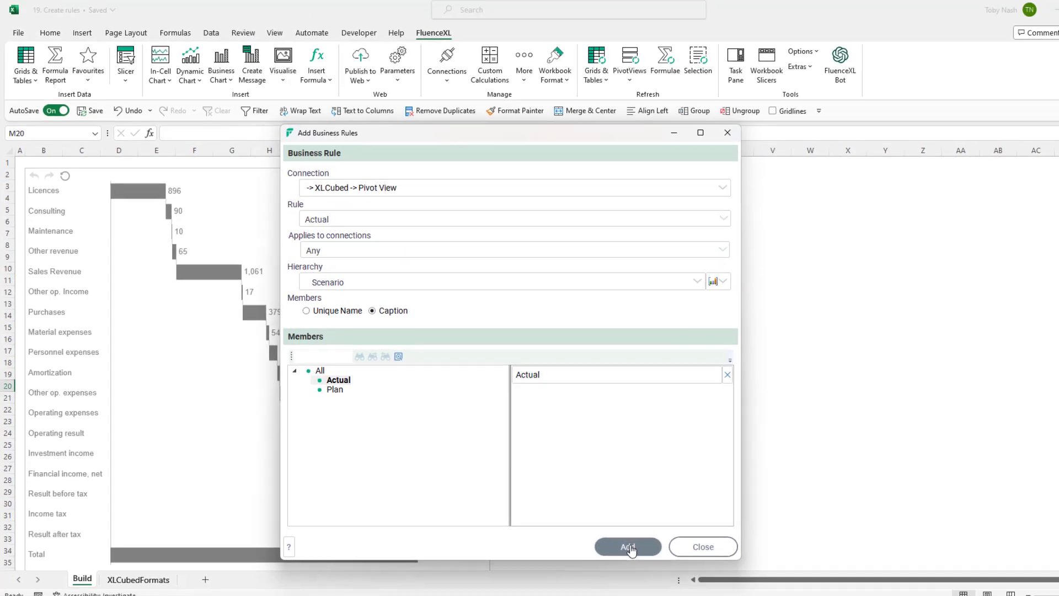
Add the Actual rule to the workbook and close the business rules dialog.
{"action": "left_click", "coordinate": [626, 547]}
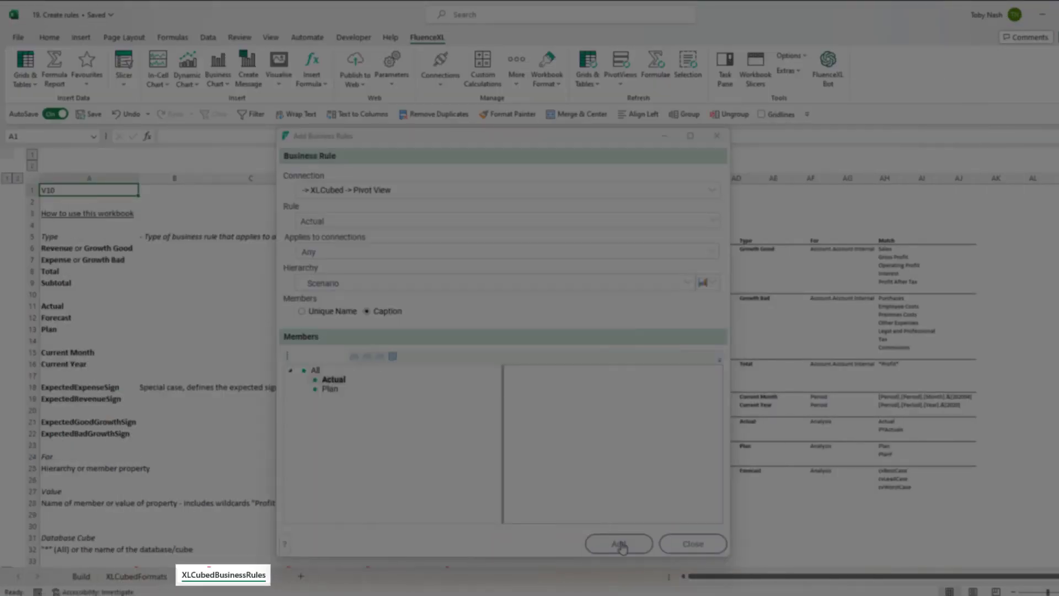
{"action": "left_click", "coordinate": [618, 543]}
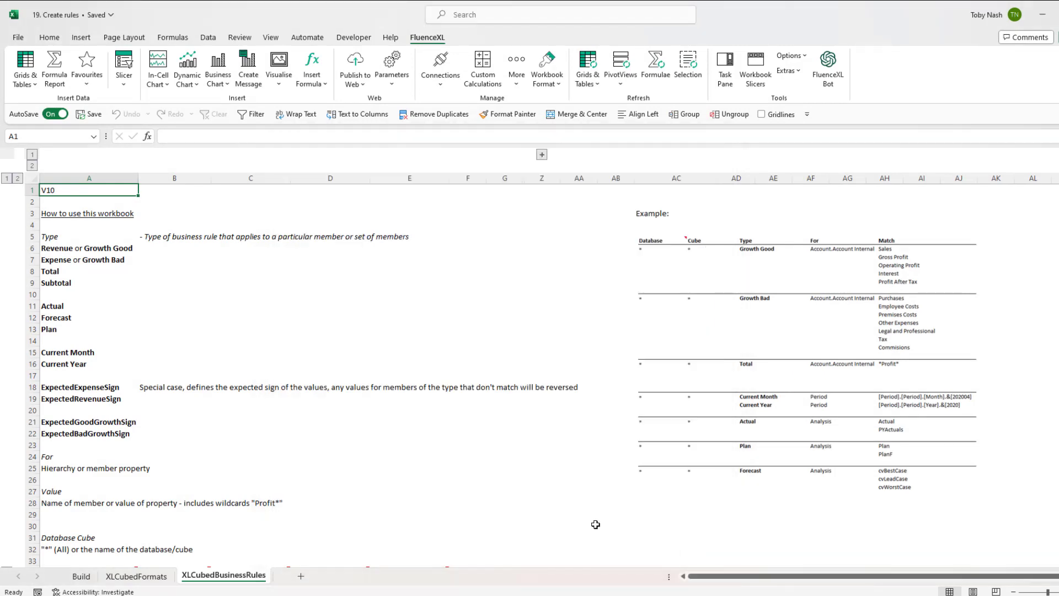
{"action": "scroll", "scroll_direction": "down", "scroll_amount": 3}
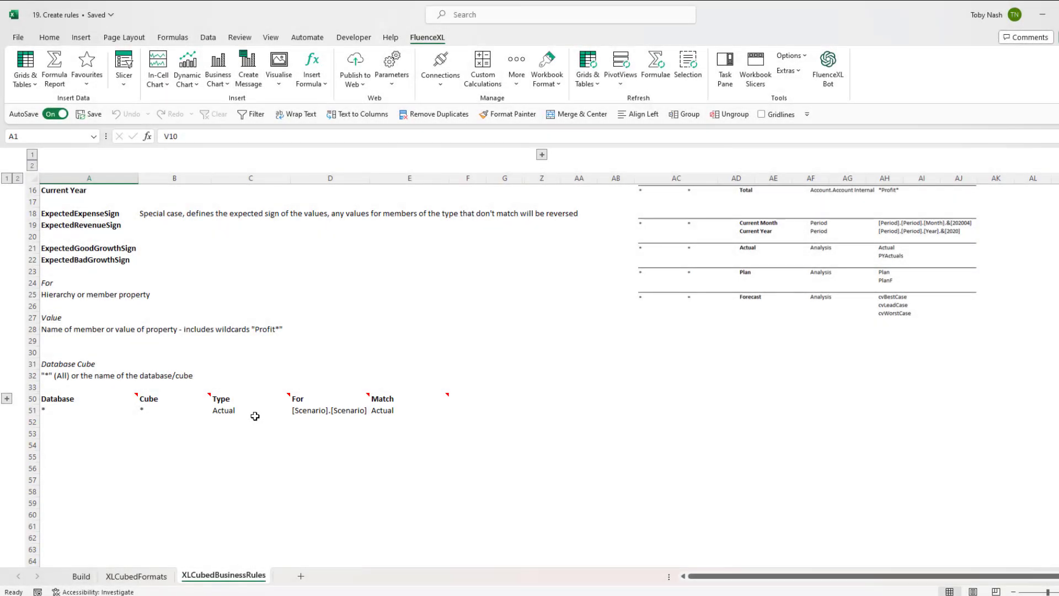
Enter a Plan/Scenario row and Revenue/Expense account rows on XLCubedBusinessRules, returning to Build.
{"action": "type", "text": "Pla"}
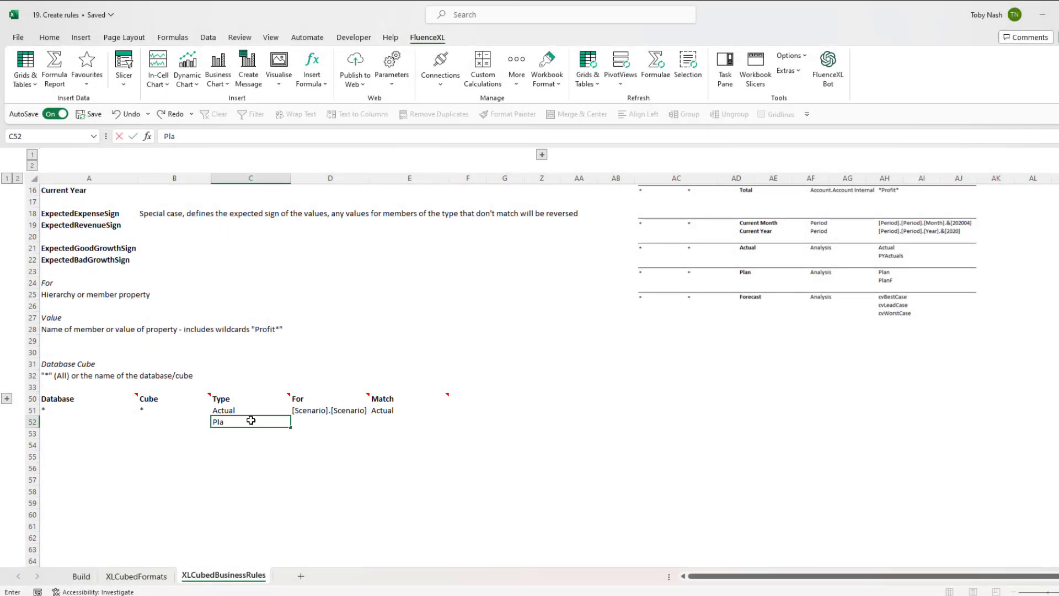
{"action": "type", "text": "Scenario"}
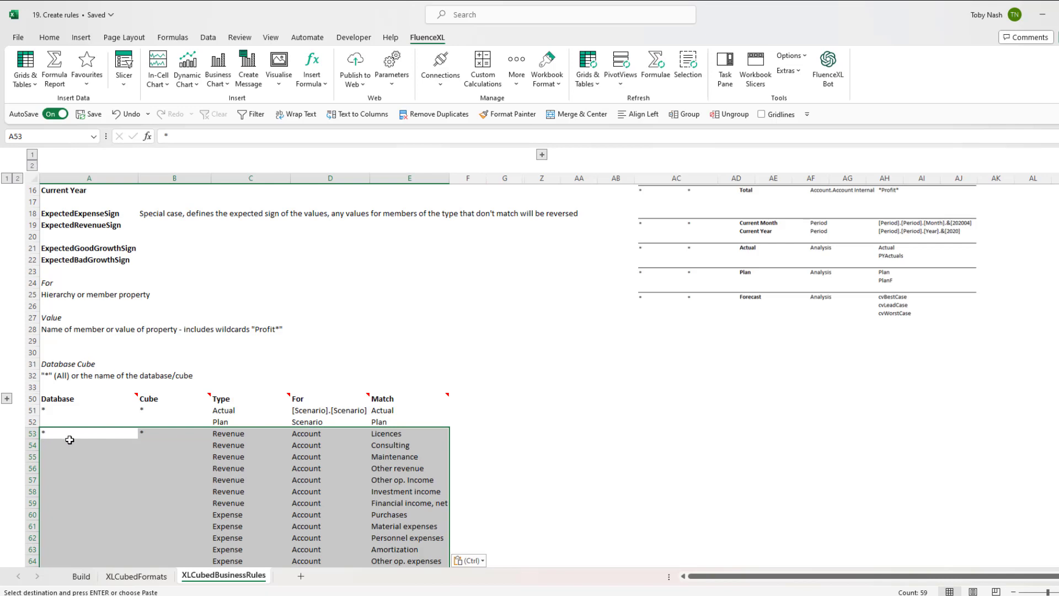
{"action": "left_click", "coordinate": [81, 576]}
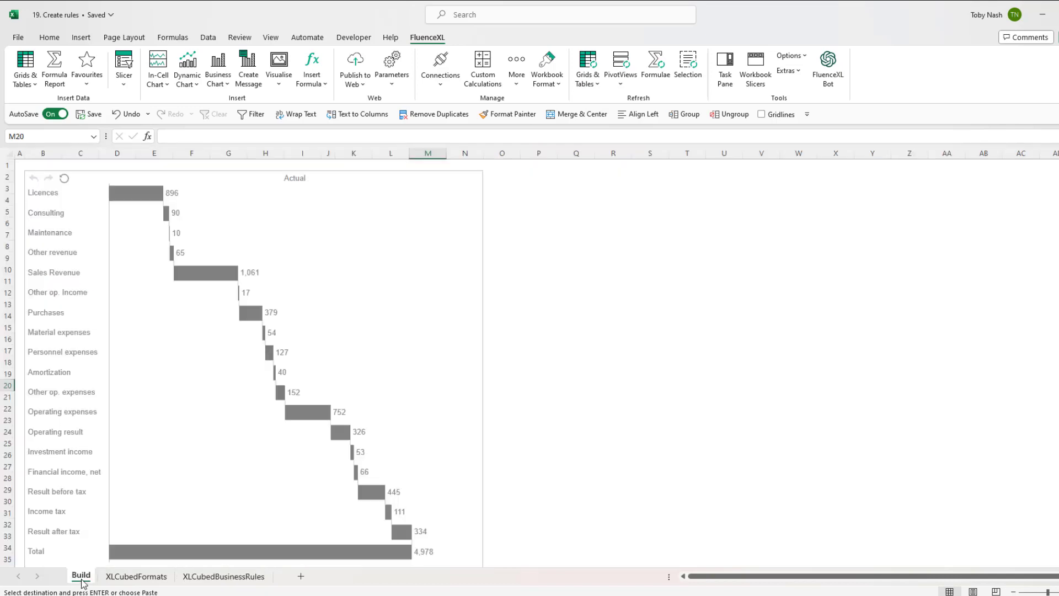
Refresh the waterfall chart so the business rules format it.
{"action": "right_click", "coordinate": [293, 270]}
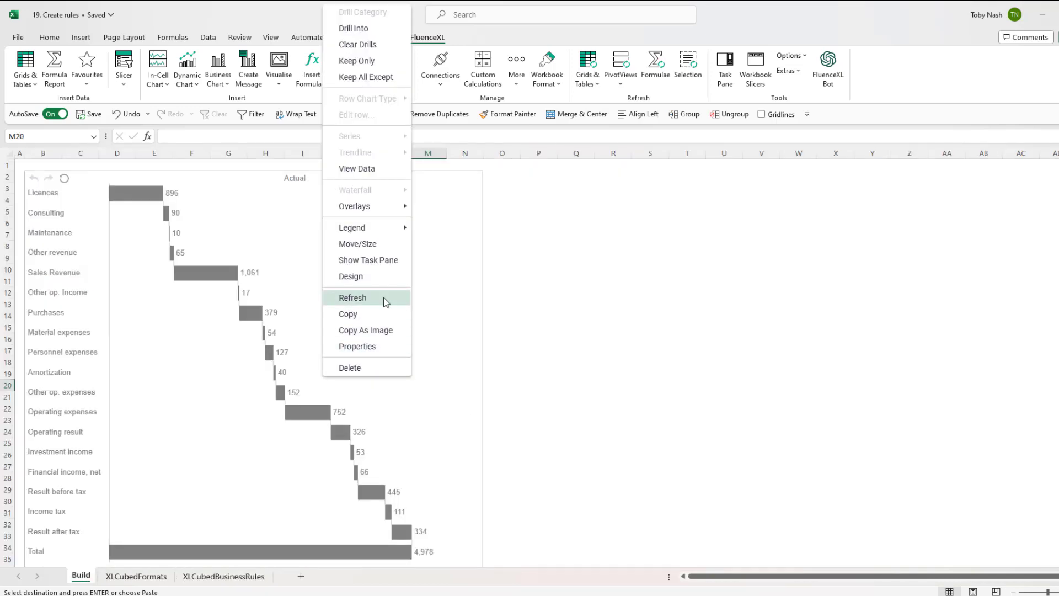
{"action": "left_click", "coordinate": [352, 297]}
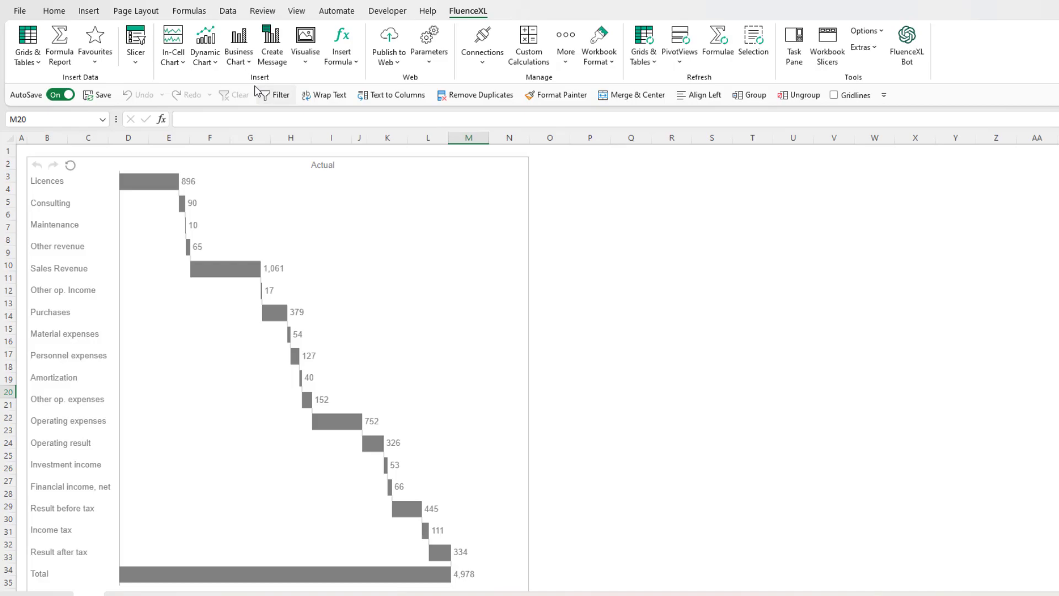
Import the business rules sheet from '19. Saved business rules' workbook.
{"action": "left_click", "coordinate": [238, 44]}
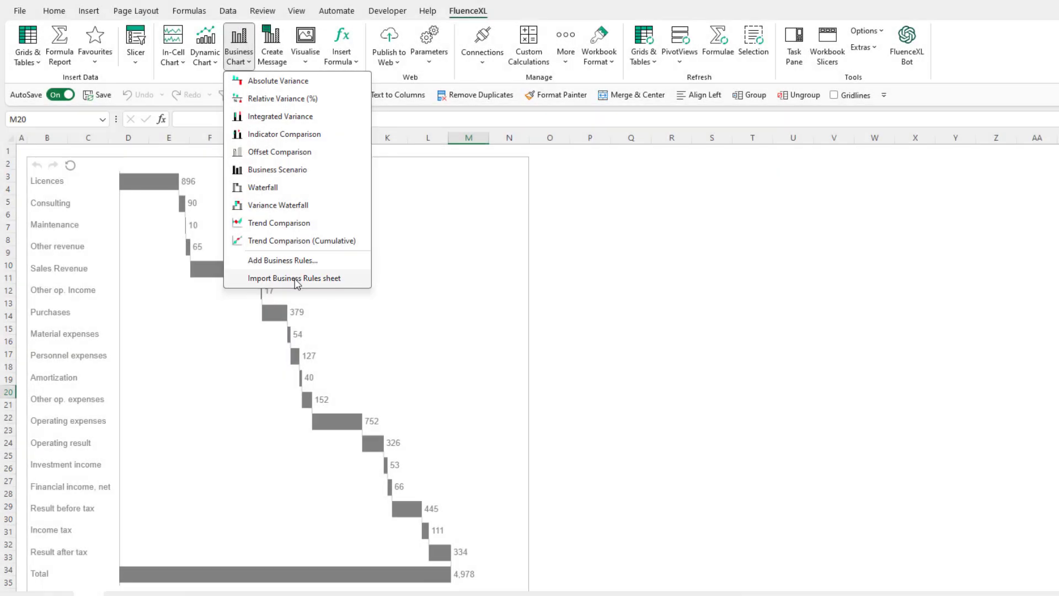
{"action": "left_click", "coordinate": [293, 278]}
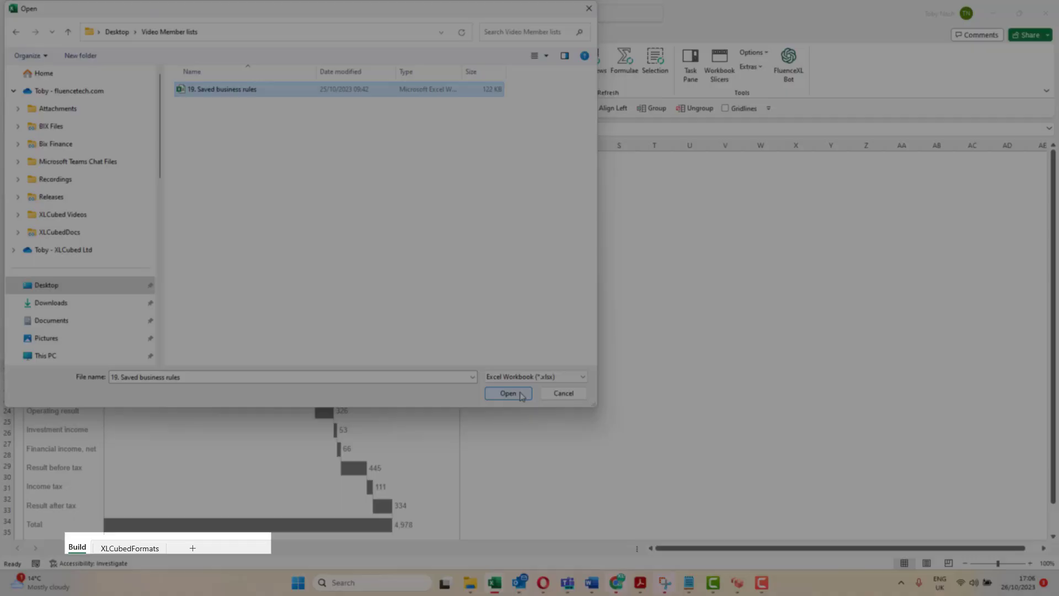
{"action": "left_click", "coordinate": [508, 393]}
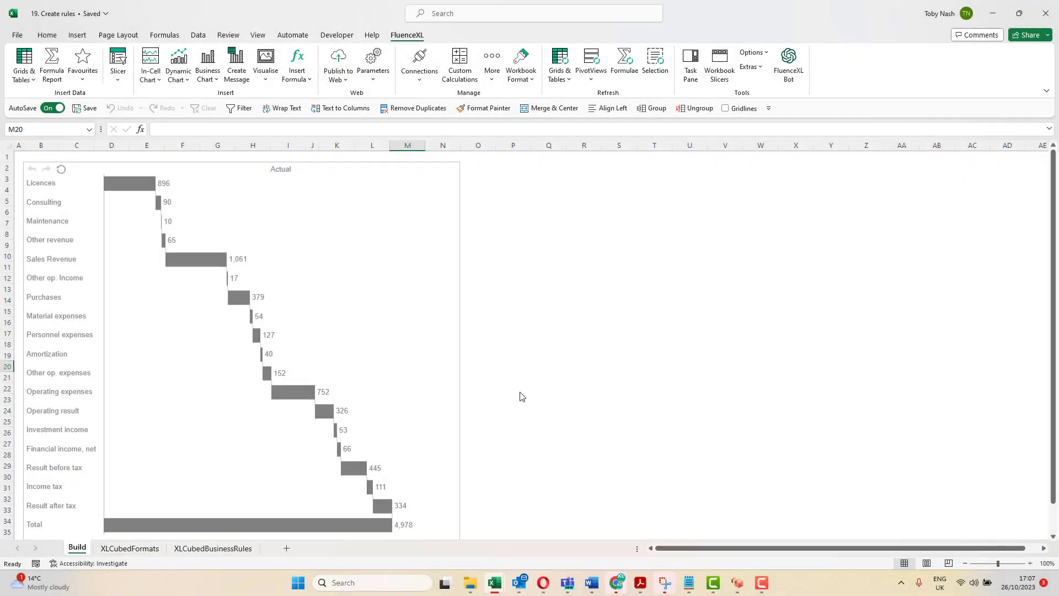